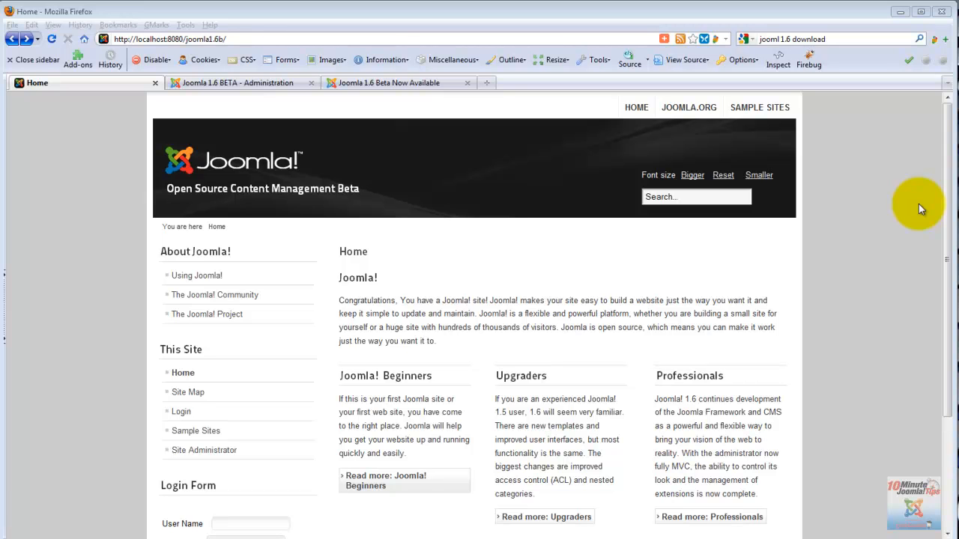
{"action": "mouse_move", "coordinate": [877, 205]}
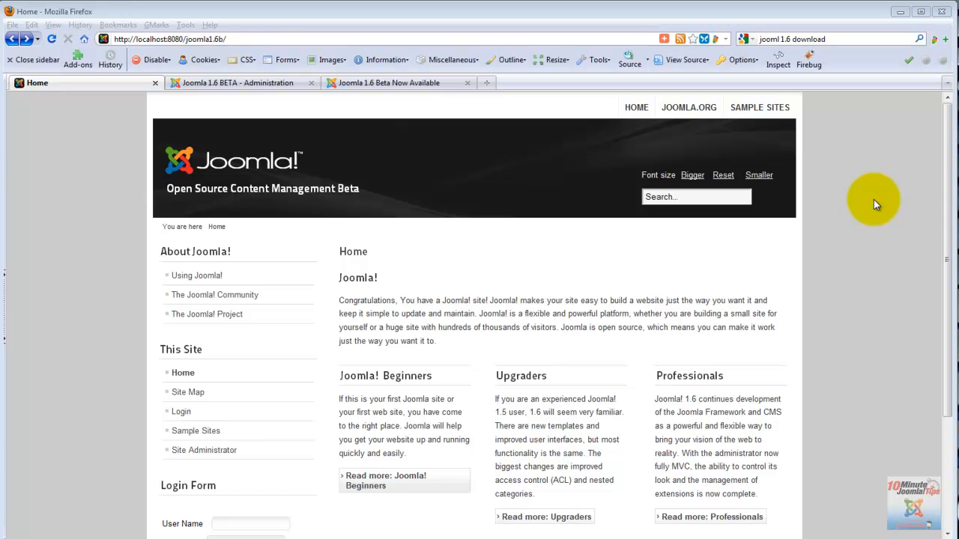
{"action": "mouse_move", "coordinate": [875, 202]}
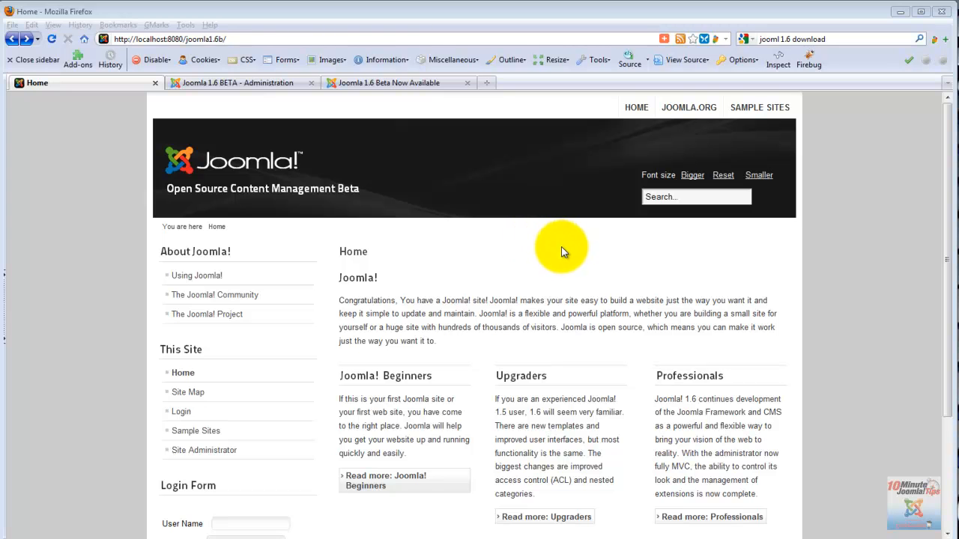
Step: Glance at the Administration tab, return Home, and open the Using Joomla! page
{"action": "scroll", "scroll_direction": "down", "scroll_amount": 3}
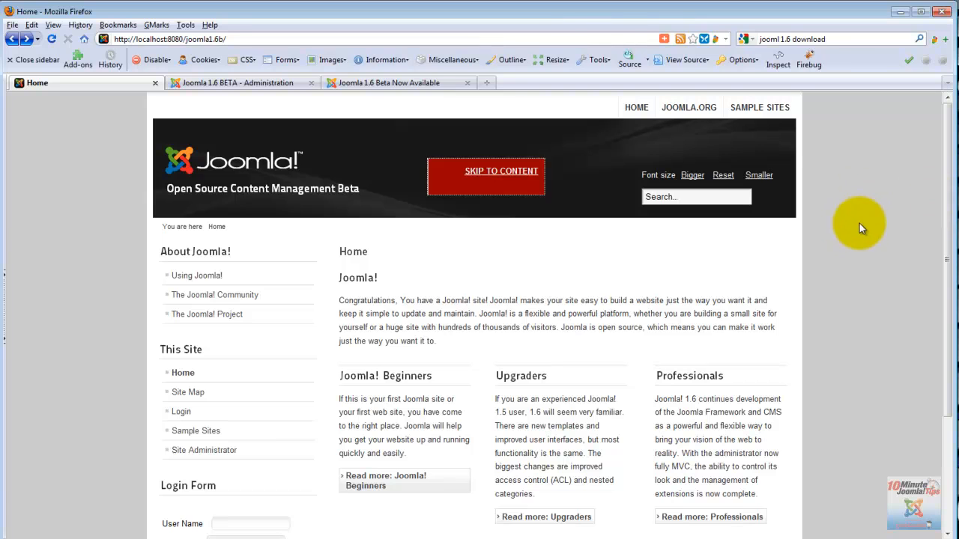
{"action": "mouse_move", "coordinate": [856, 232]}
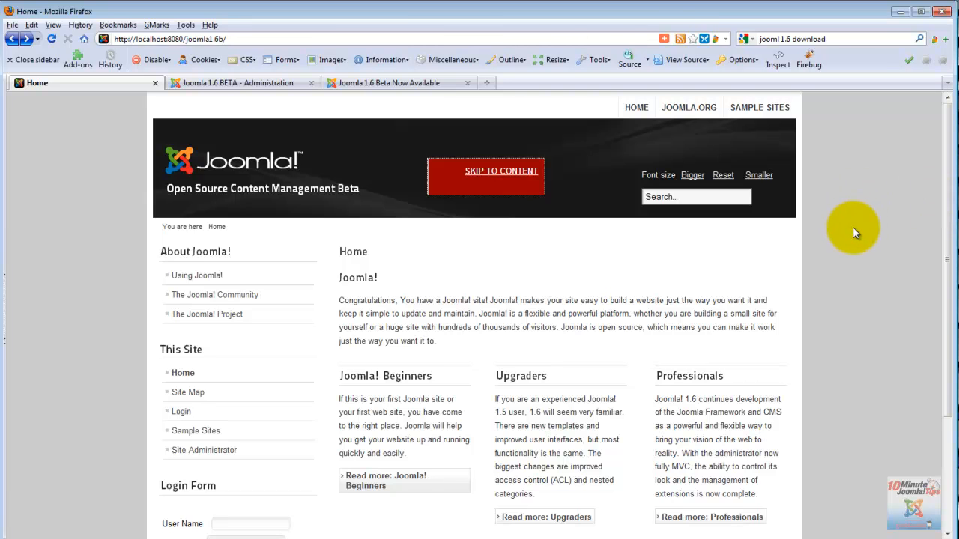
{"action": "mouse_move", "coordinate": [854, 232]}
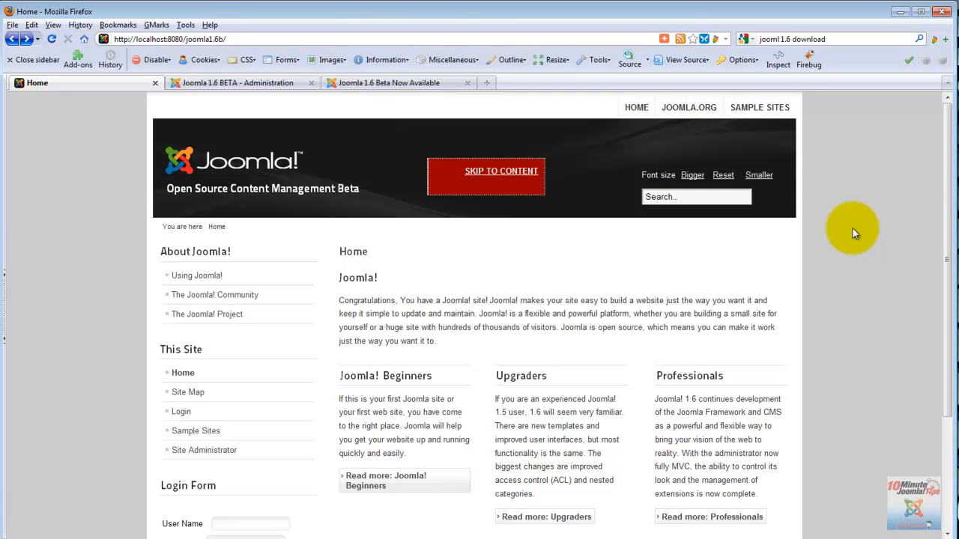
{"action": "mouse_move", "coordinate": [264, 96]}
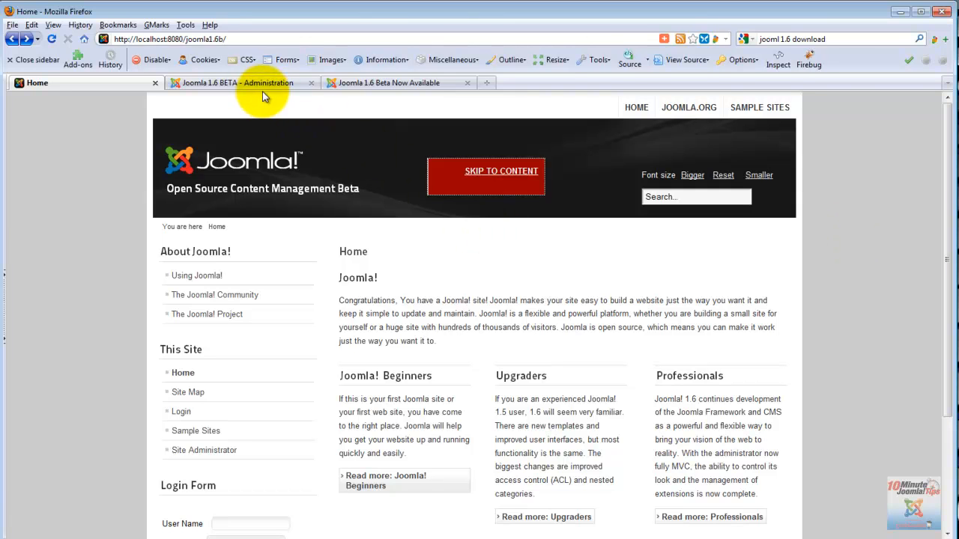
{"action": "left_click", "coordinate": [239, 82]}
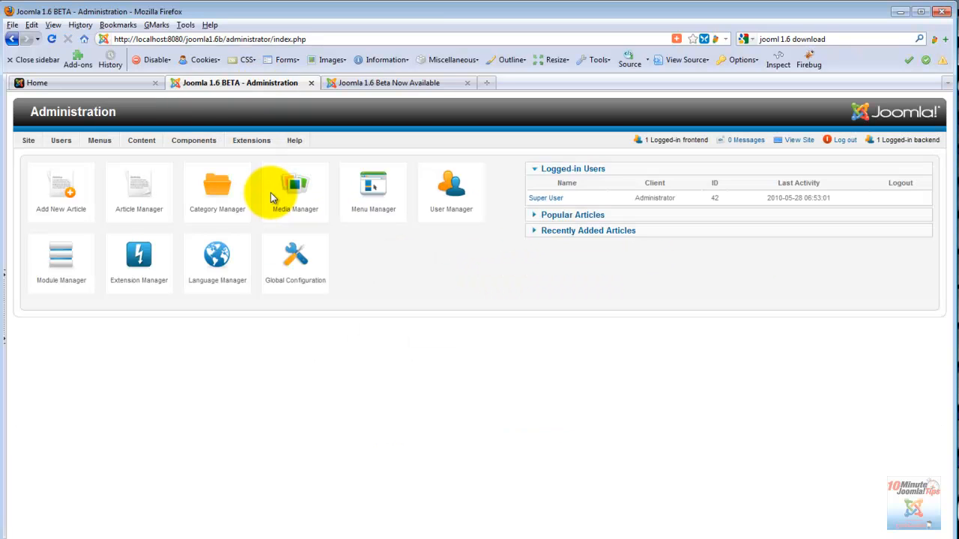
{"action": "mouse_move", "coordinate": [320, 196]}
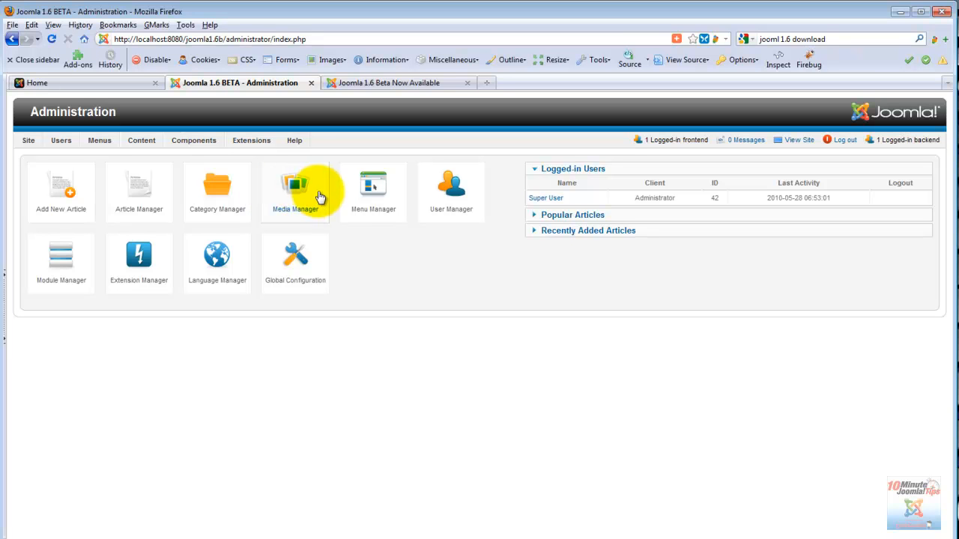
{"action": "mouse_move", "coordinate": [419, 263]}
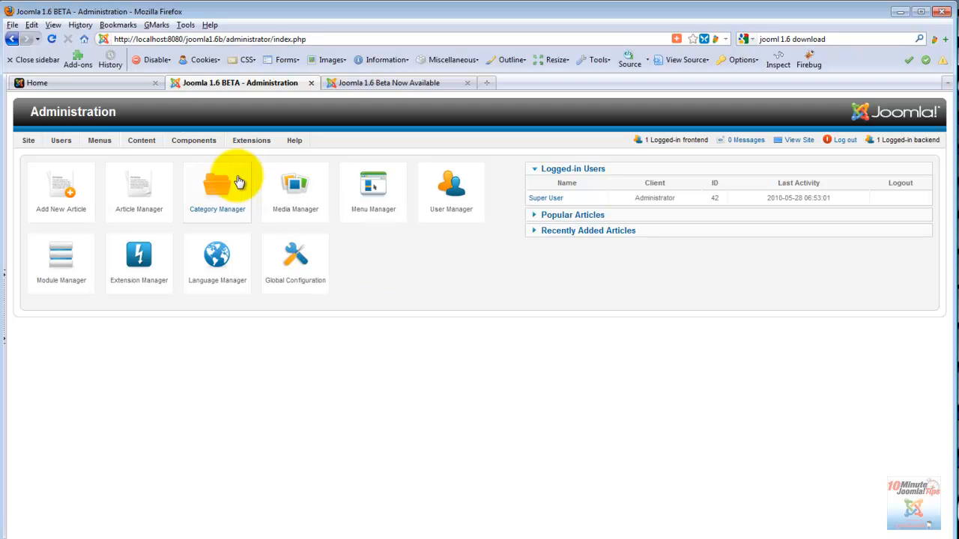
{"action": "left_click", "coordinate": [86, 82]}
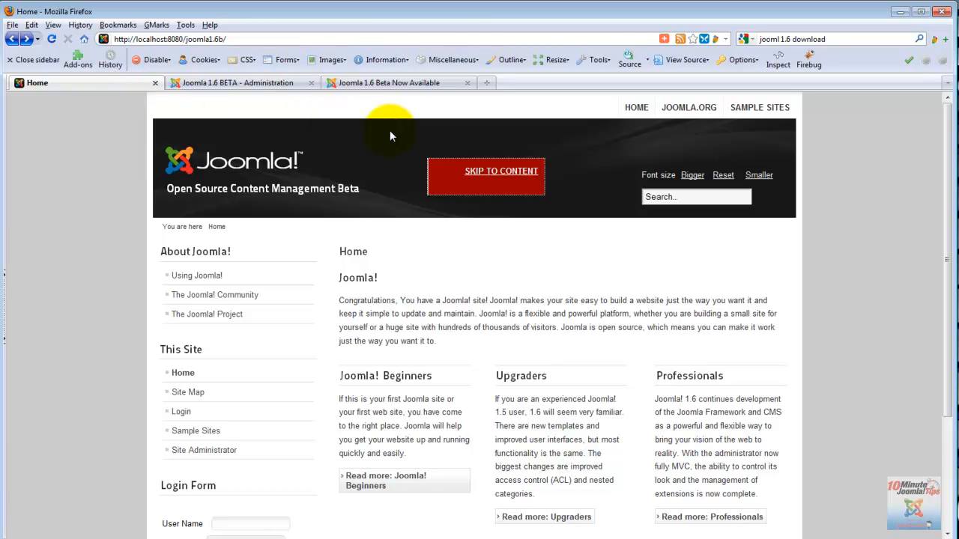
{"action": "mouse_move", "coordinate": [225, 275]}
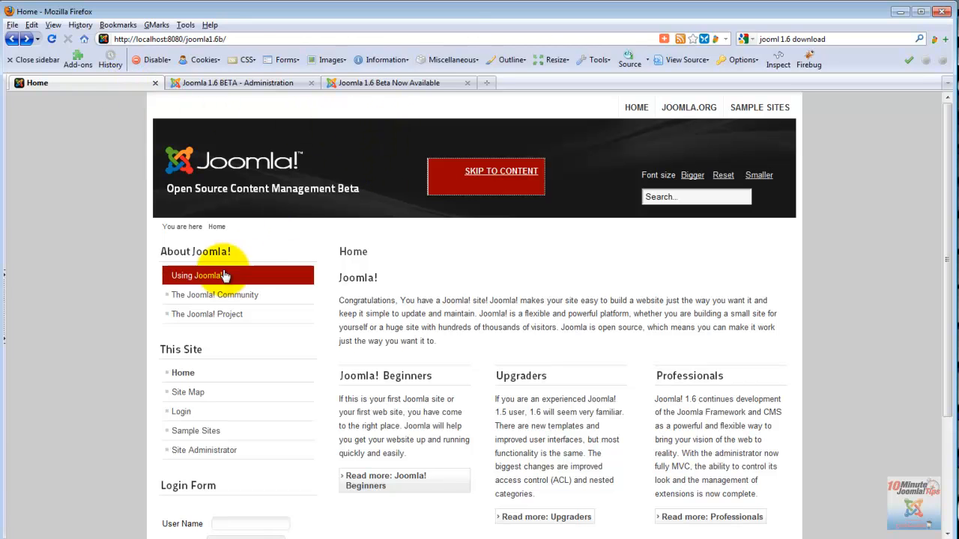
{"action": "left_click", "coordinate": [197, 276]}
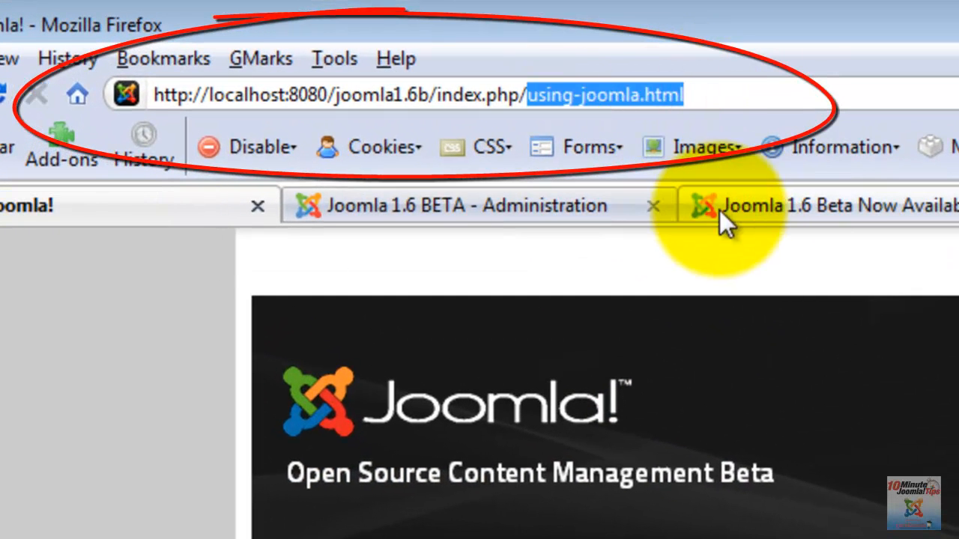
{"action": "mouse_move", "coordinate": [510, 240]}
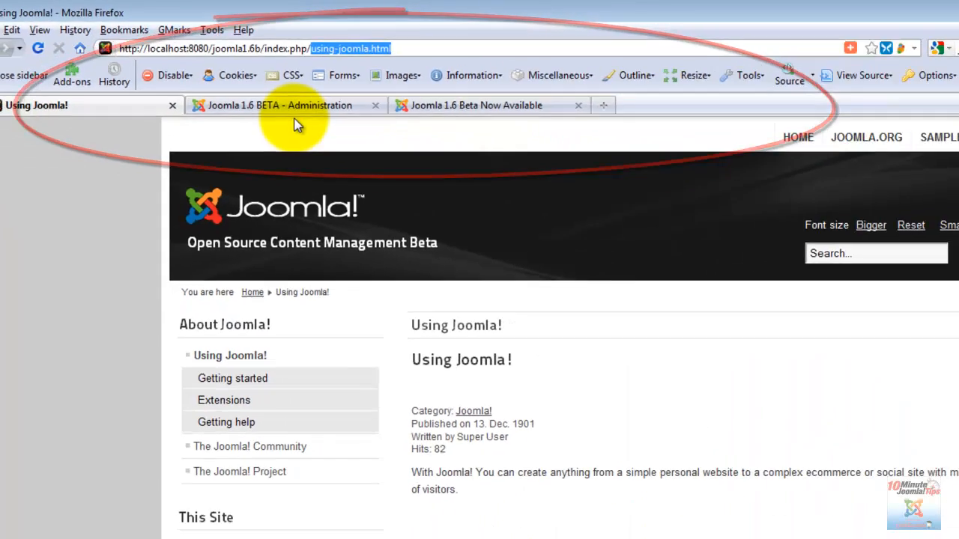
Step: Go to Site > Global Configuration to review SEF URLs, suffixes and mod_rewrite settings
{"action": "left_click", "coordinate": [277, 105]}
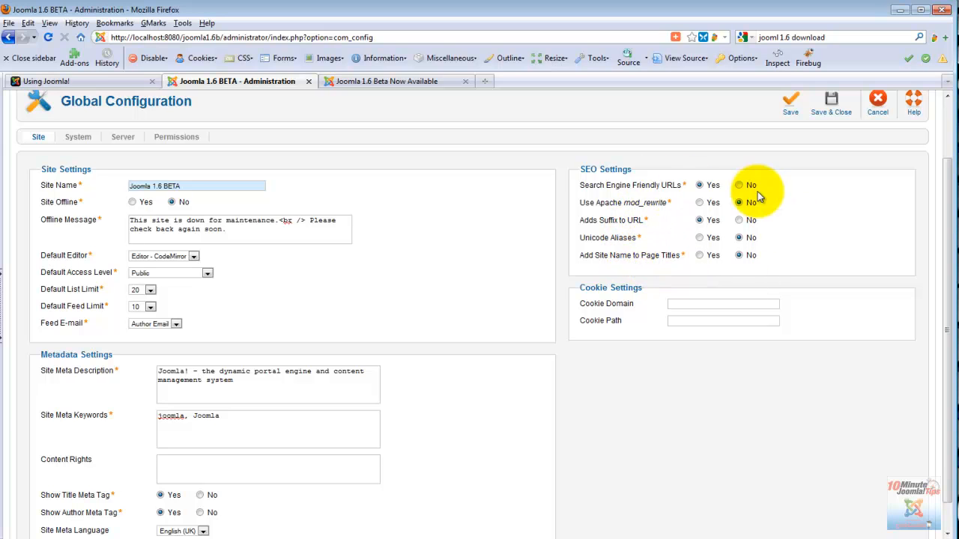
{"action": "left_click", "coordinate": [698, 185]}
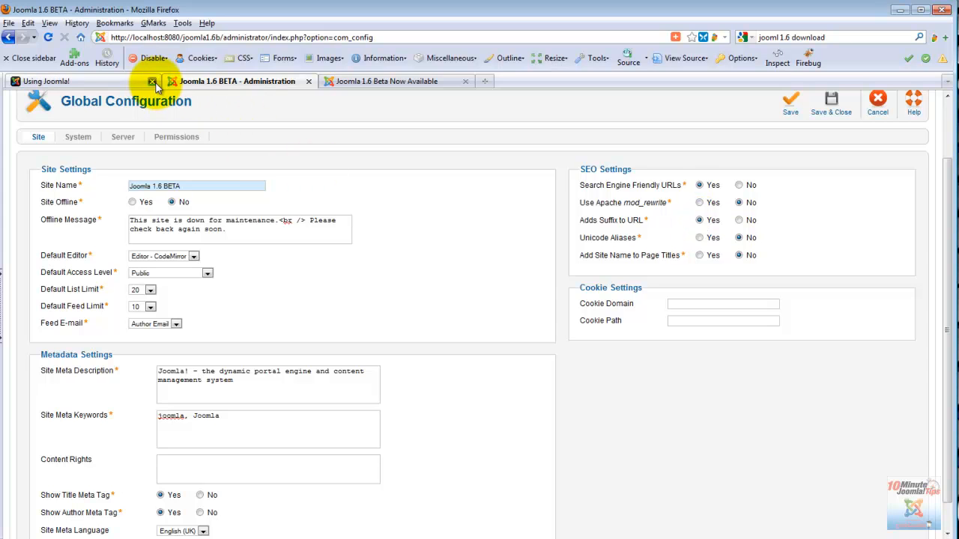
{"action": "mouse_move", "coordinate": [697, 264]}
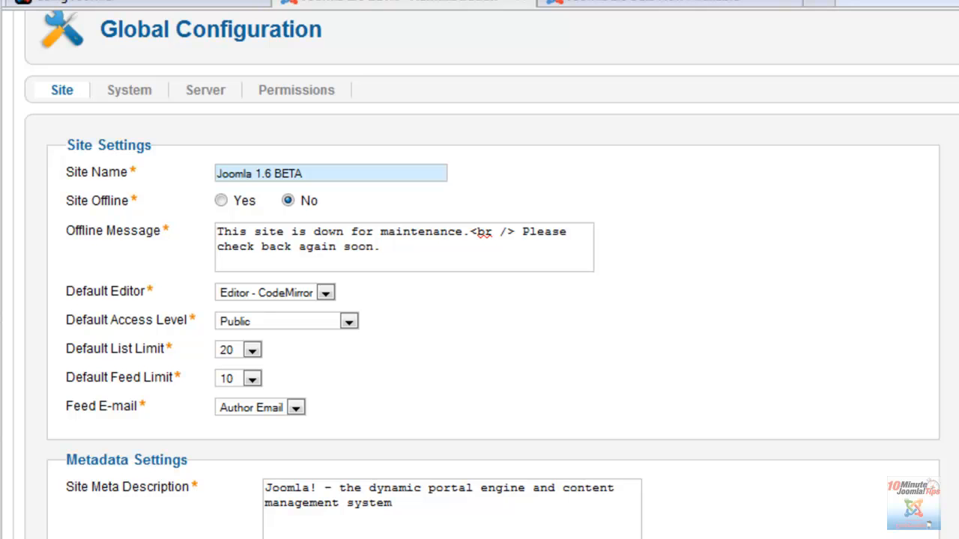
Step: Show the Permissions tab listing user groups against login, manage and create actions
{"action": "left_click", "coordinate": [296, 90]}
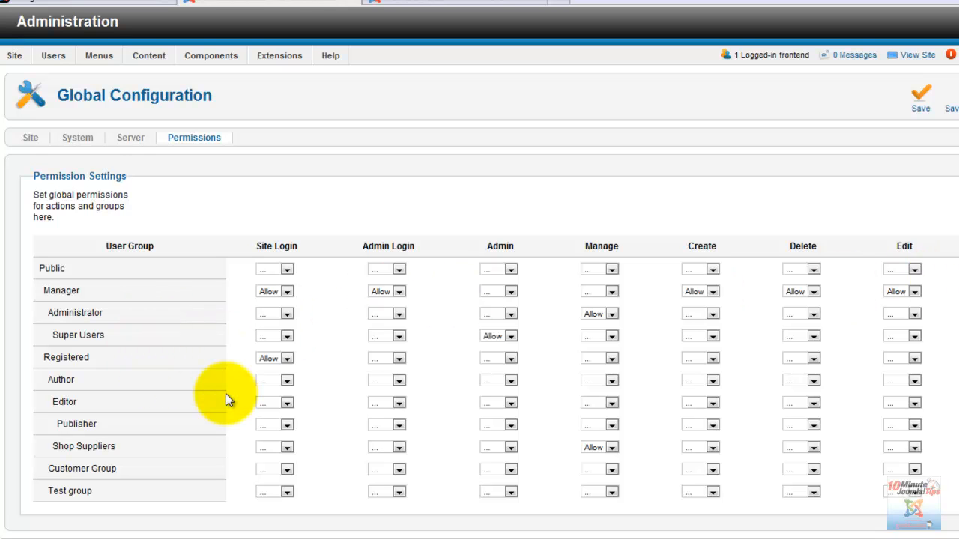
{"action": "mouse_move", "coordinate": [240, 324]}
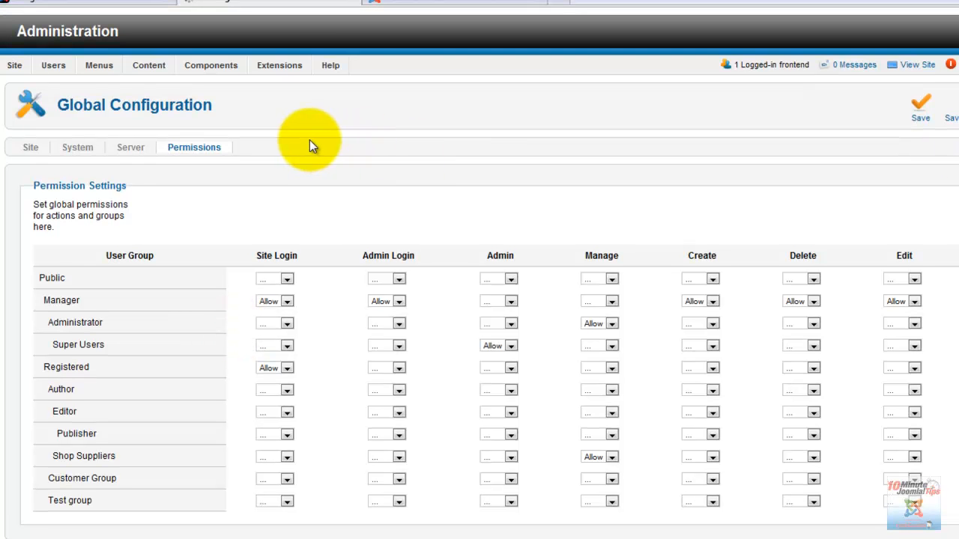
Step: From Users > User Manager, start a new user group for '10 Minute Joomla'
{"action": "left_click", "coordinate": [53, 65]}
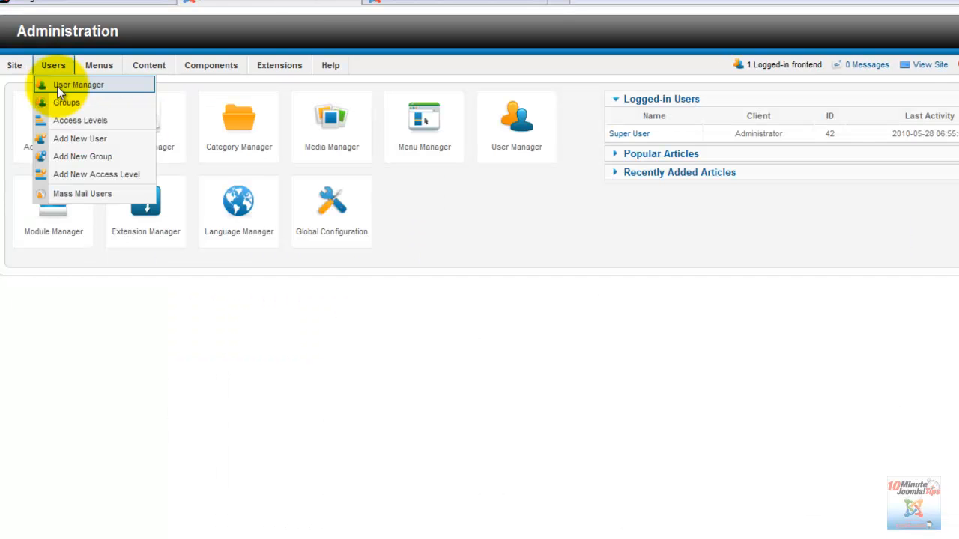
{"action": "left_click", "coordinate": [78, 84]}
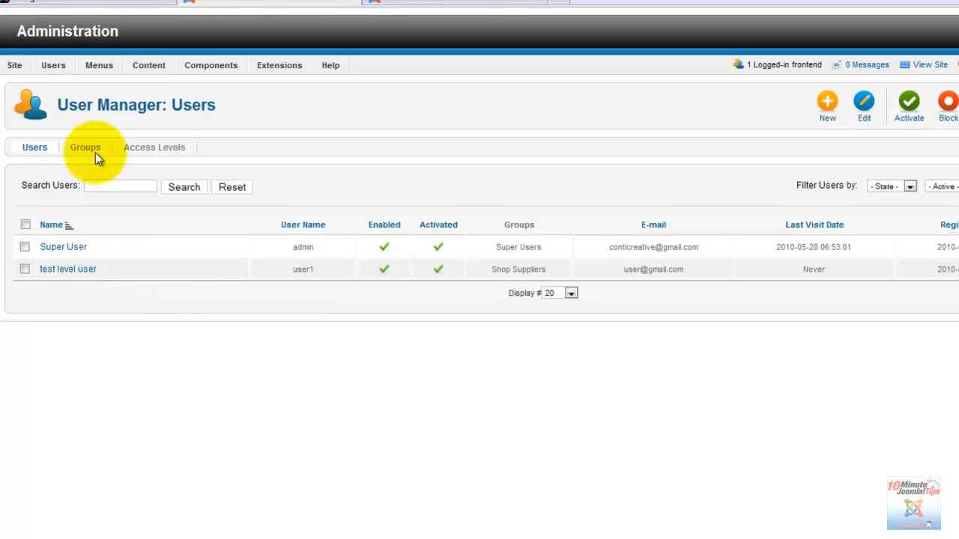
{"action": "mouse_move", "coordinate": [428, 148]}
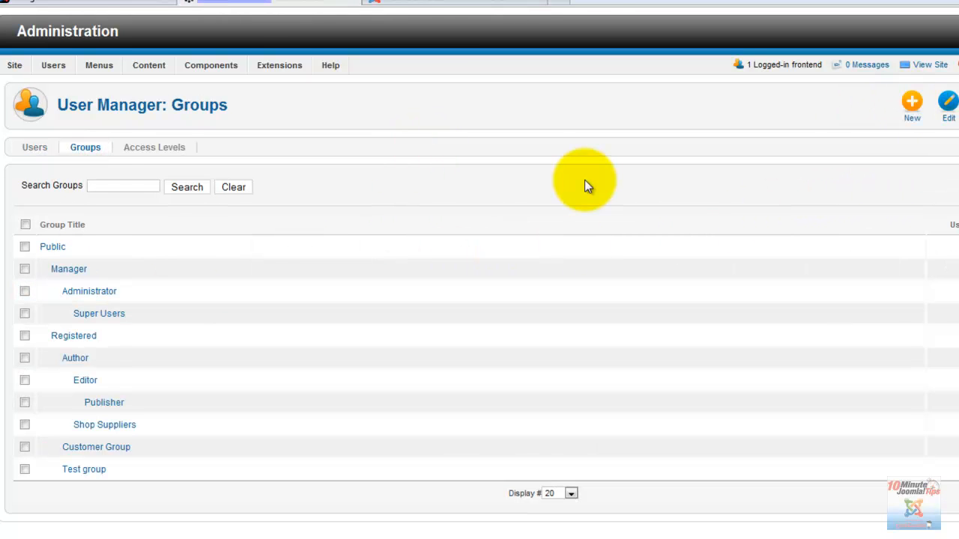
{"action": "left_click", "coordinate": [911, 101]}
{"action": "type", "text": "10 Minute Joomla"}
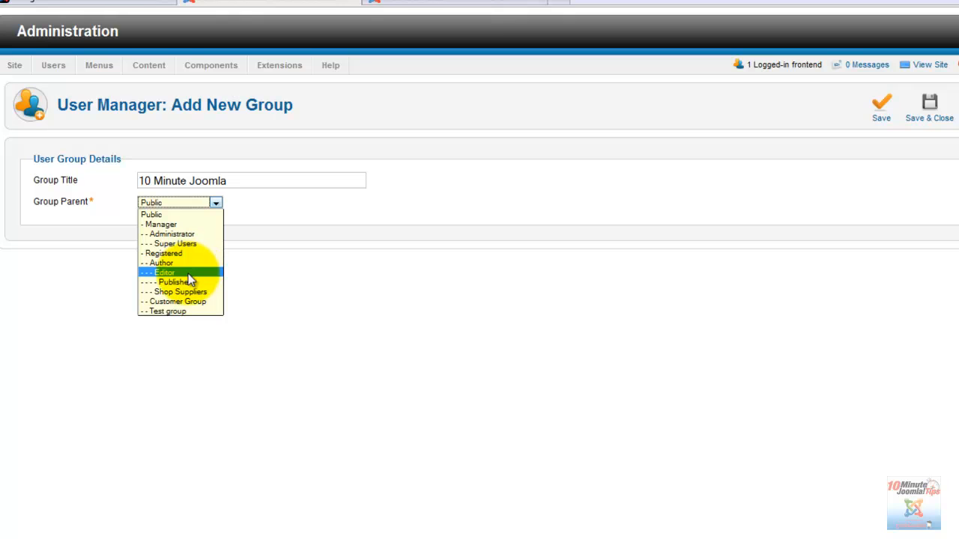
{"action": "mouse_move", "coordinate": [196, 281]}
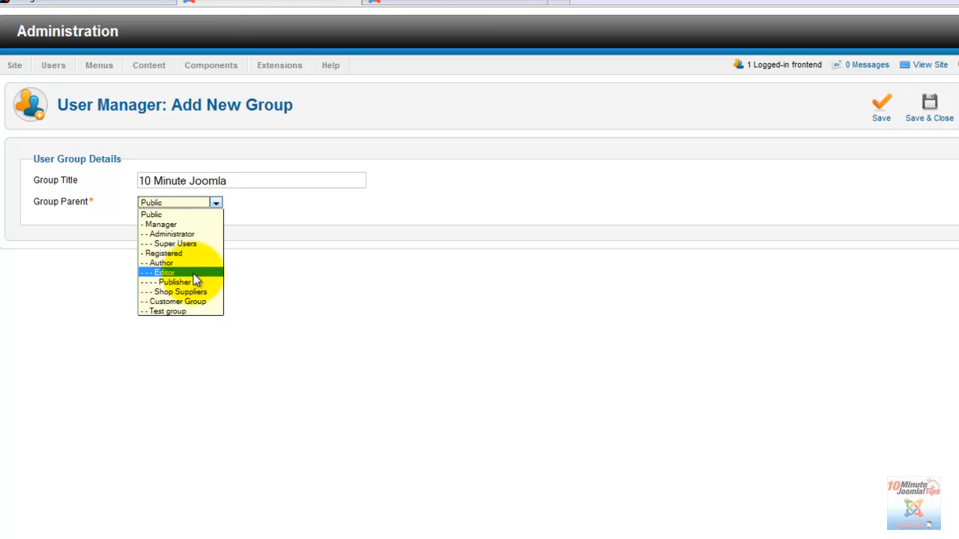
{"action": "mouse_move", "coordinate": [180, 263]}
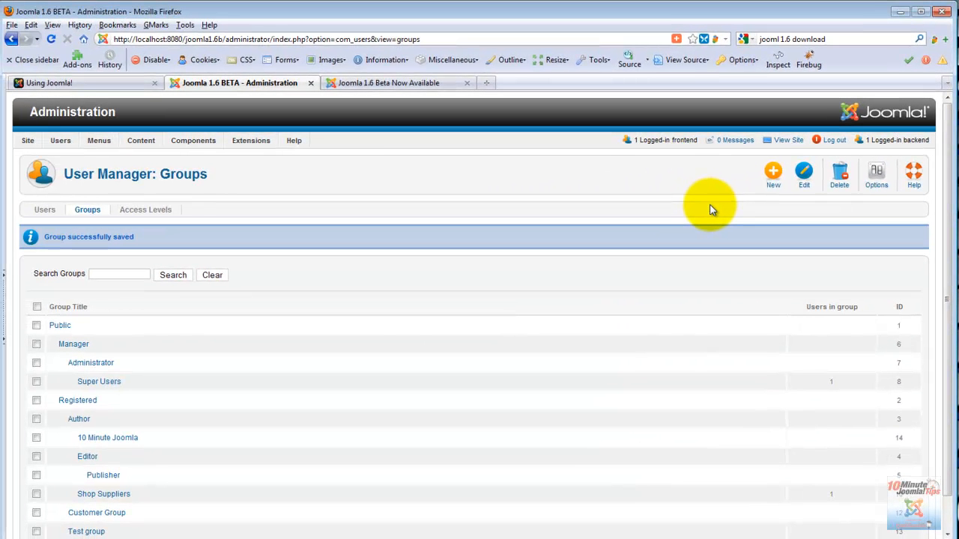
{"action": "mouse_move", "coordinate": [675, 212]}
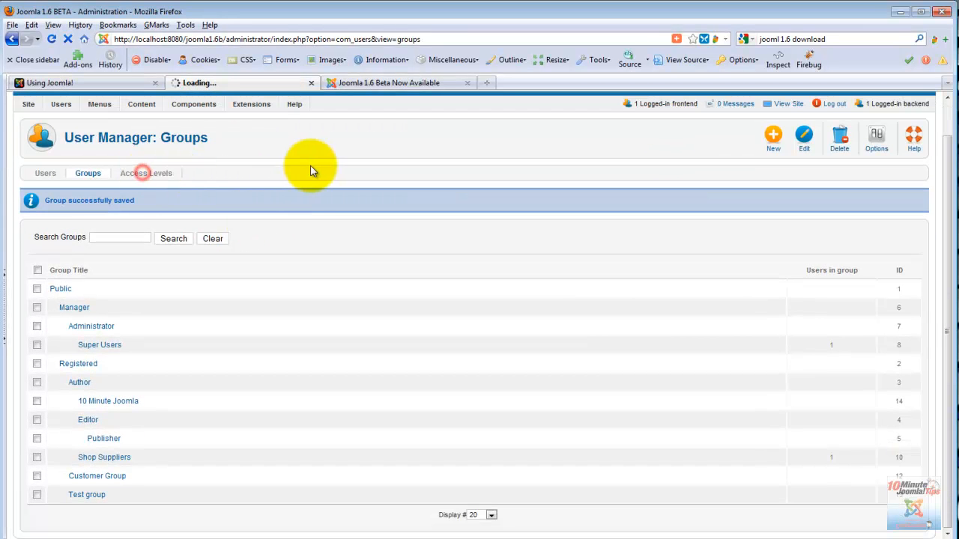
{"action": "left_click", "coordinate": [146, 173]}
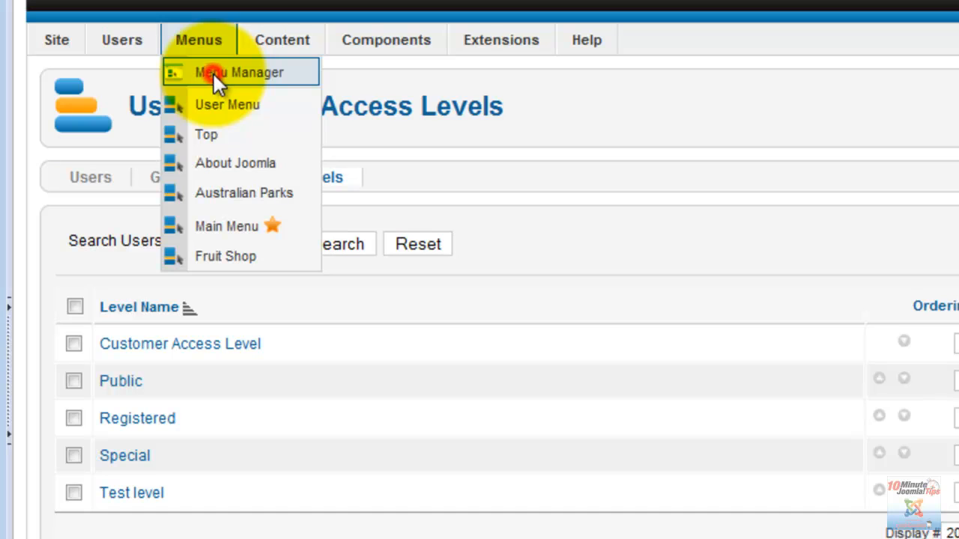
{"action": "mouse_move", "coordinate": [626, 124]}
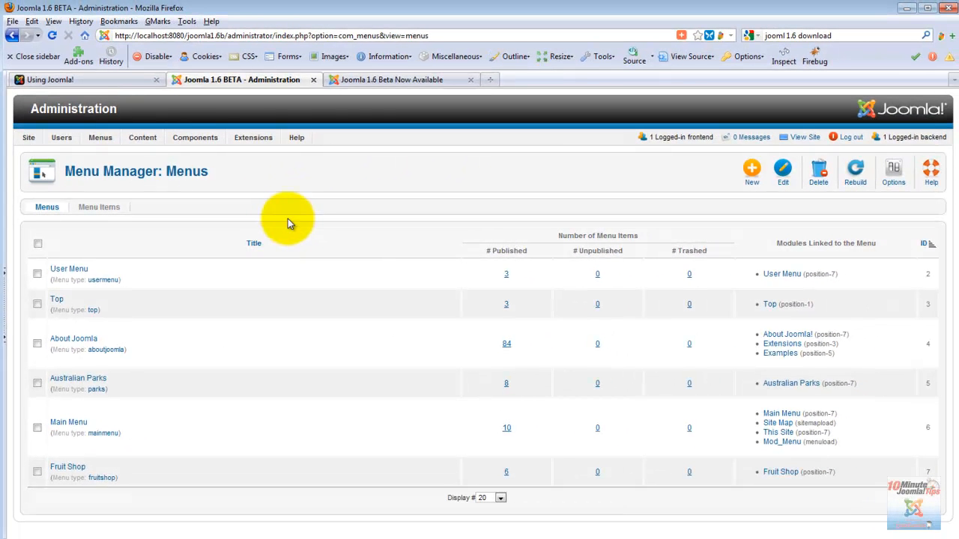
{"action": "mouse_move", "coordinate": [484, 367]}
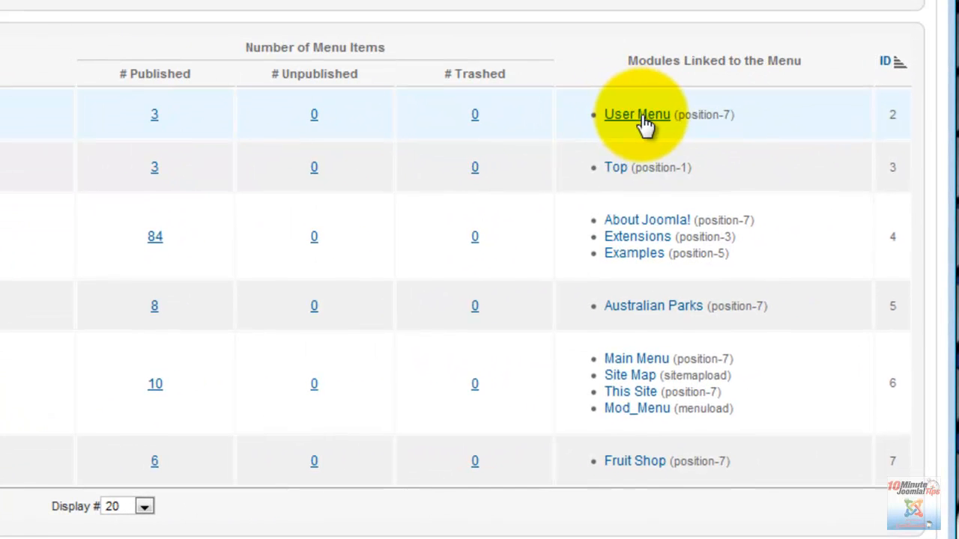
{"action": "mouse_move", "coordinate": [645, 253]}
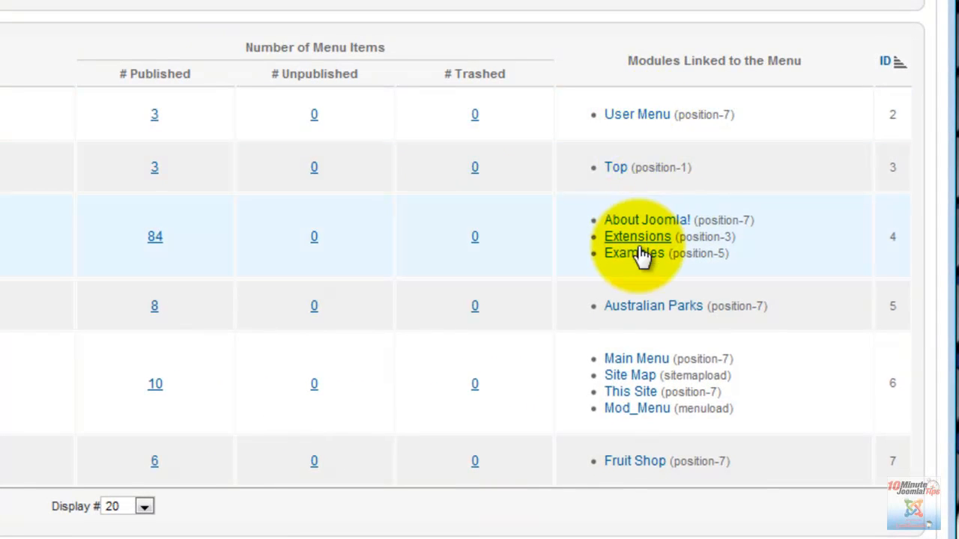
{"action": "mouse_move", "coordinate": [644, 283]}
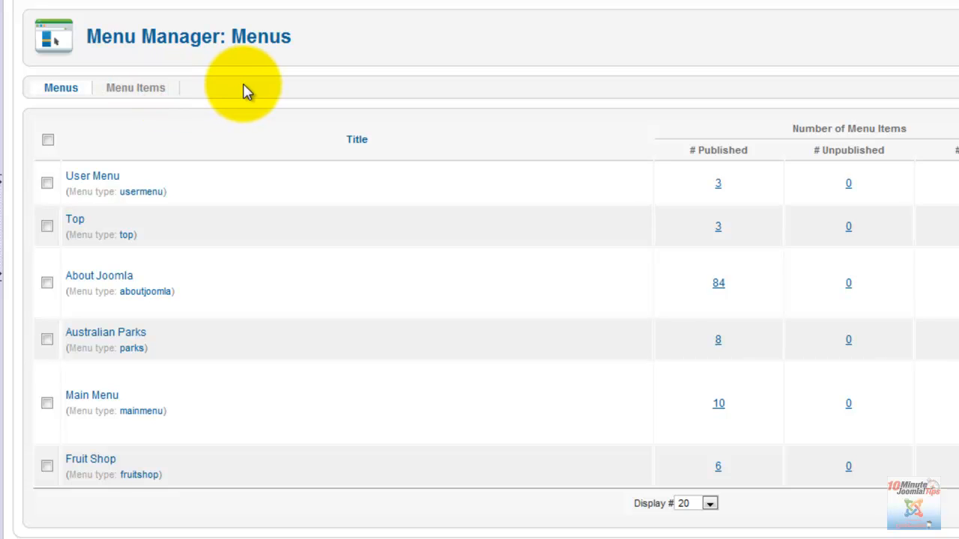
Step: Filter the Menu Items list to Main Menu to see its access levels and types
{"action": "left_click", "coordinate": [136, 87]}
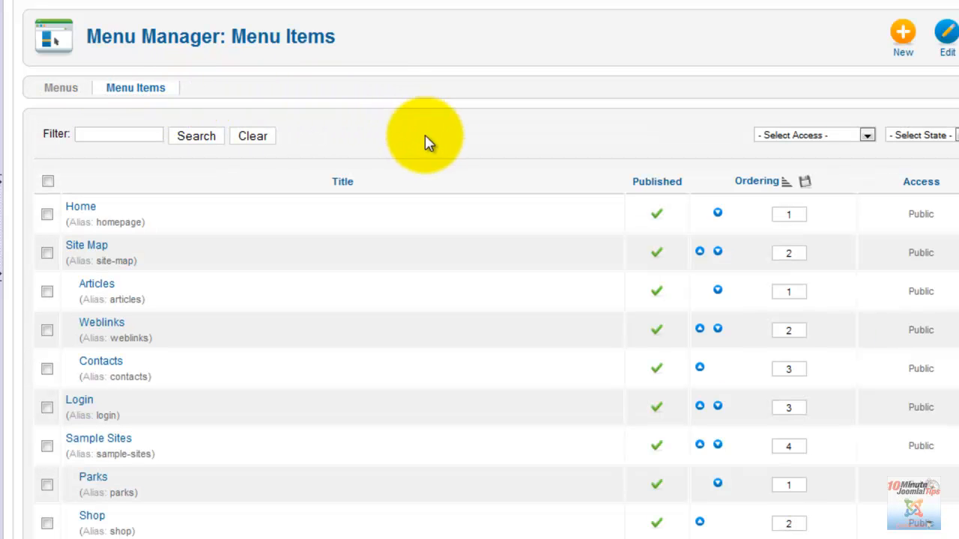
{"action": "left_click", "coordinate": [624, 50]}
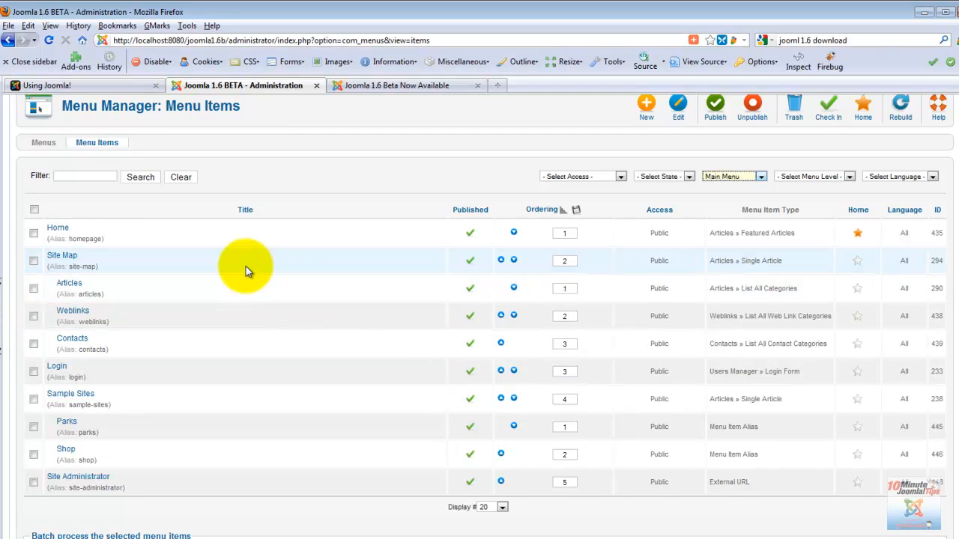
{"action": "mouse_move", "coordinate": [494, 200]}
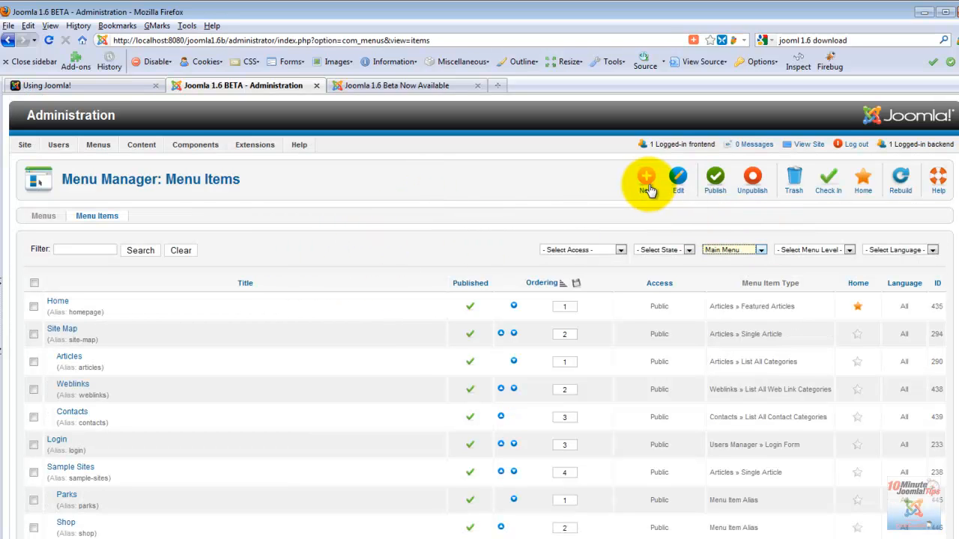
Step: Create a new menu item and bring up the Menu Item Type chooser
{"action": "left_click", "coordinate": [646, 179]}
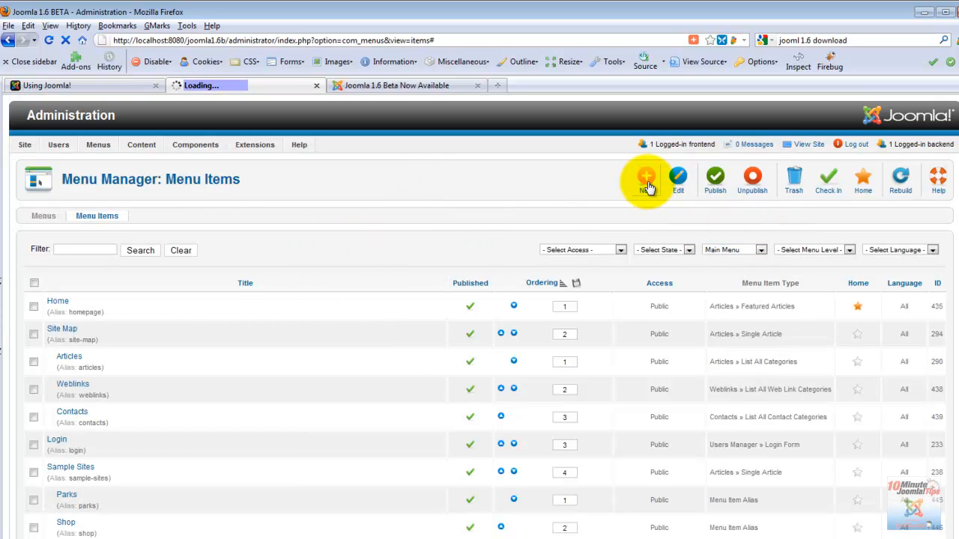
{"action": "left_click", "coordinate": [645, 179]}
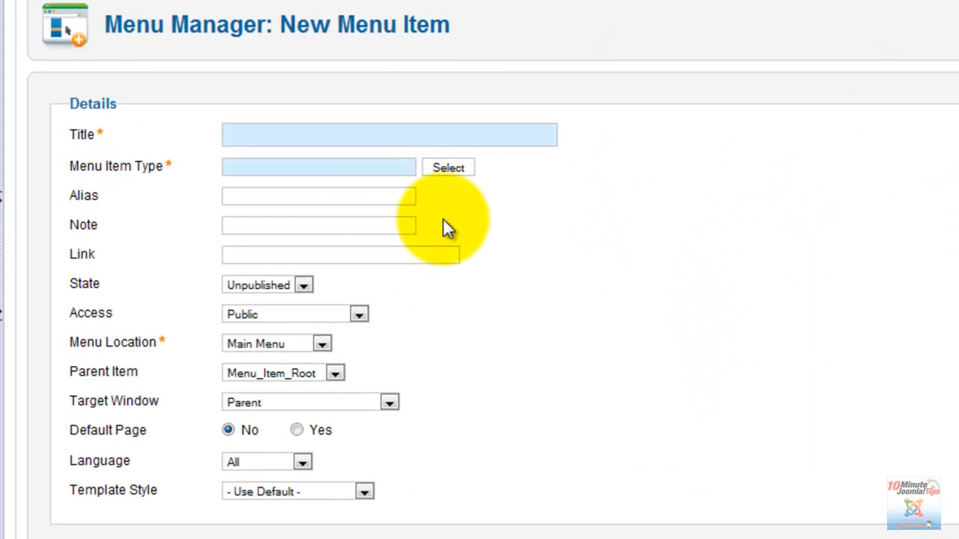
{"action": "left_click", "coordinate": [388, 134]}
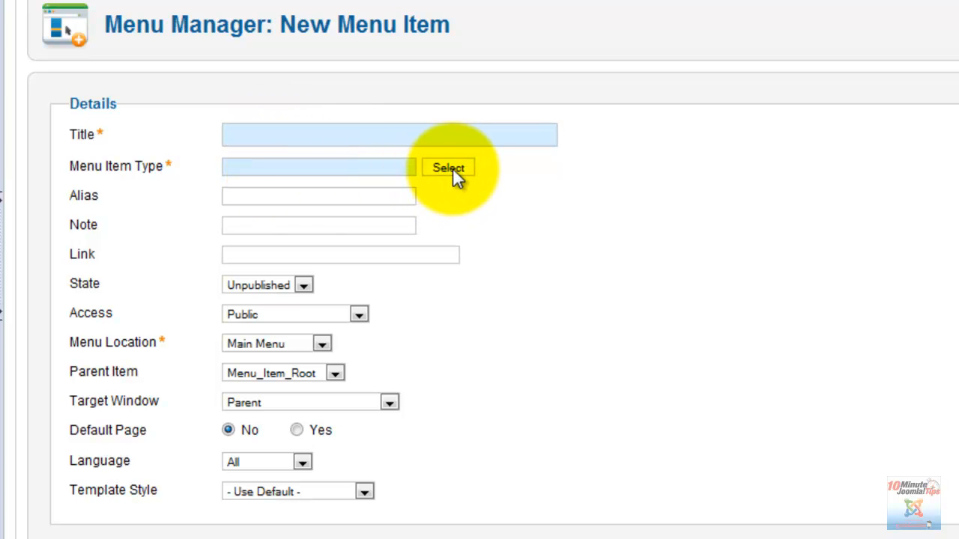
{"action": "left_click", "coordinate": [390, 134]}
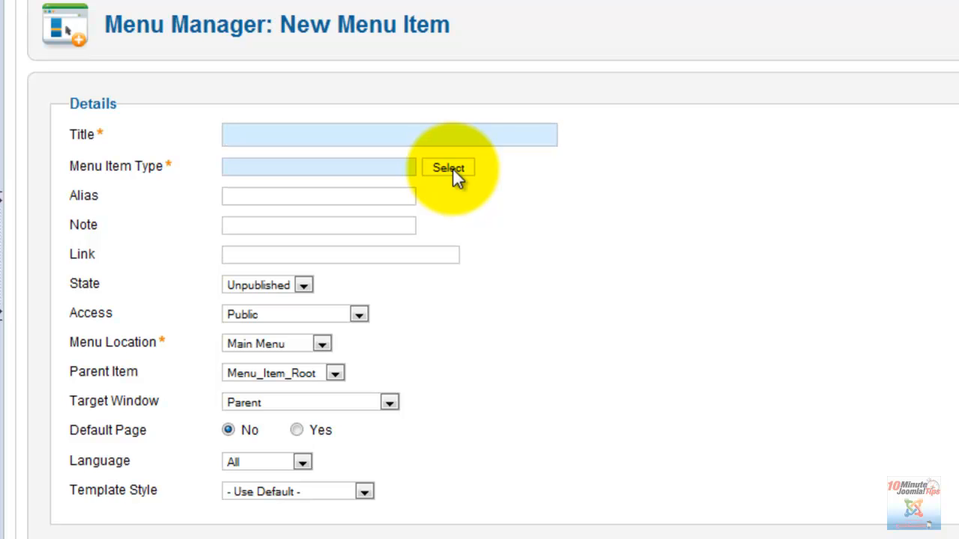
{"action": "left_click", "coordinate": [448, 167]}
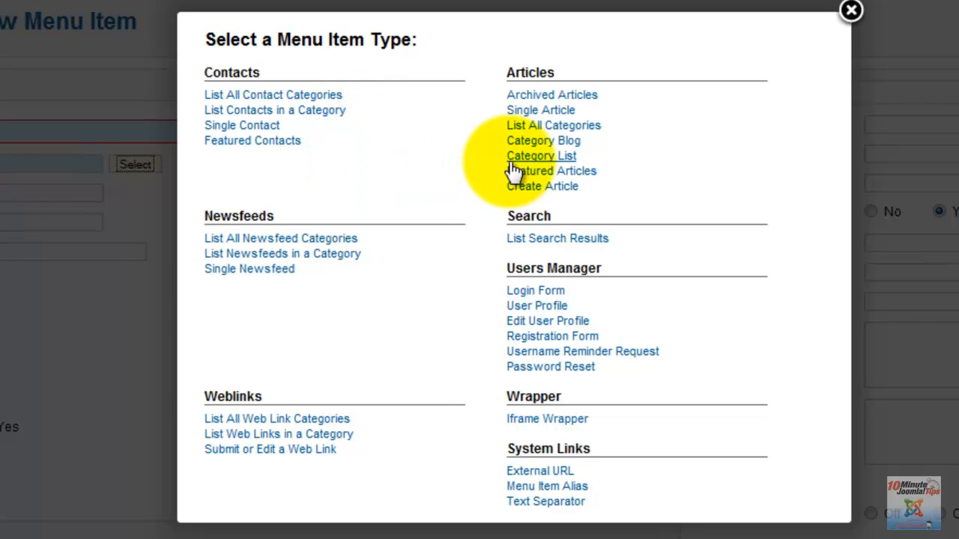
{"action": "mouse_move", "coordinate": [487, 173]}
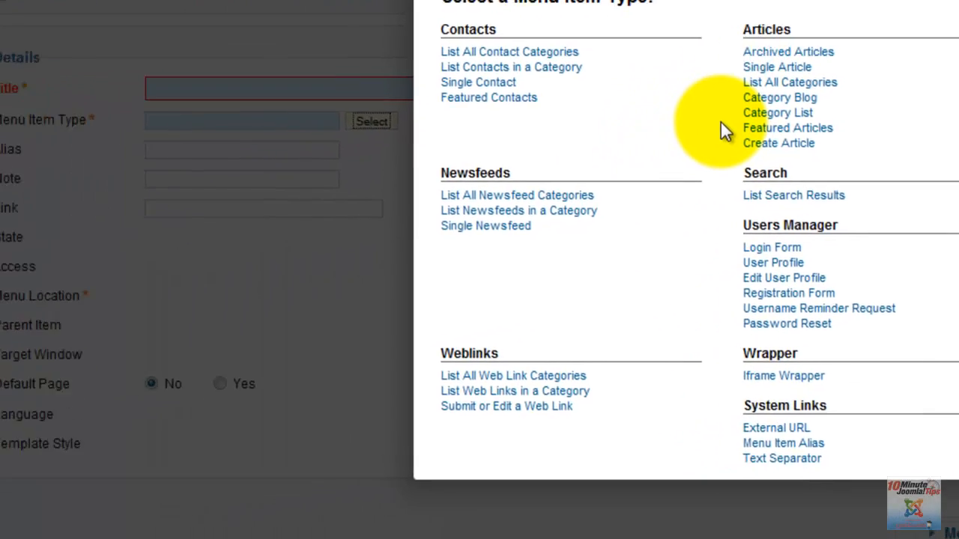
Step: Review Menu Location, Public access, and template styles like Atomic, Beez2 and Milkyway
{"action": "left_click", "coordinate": [326, 282]}
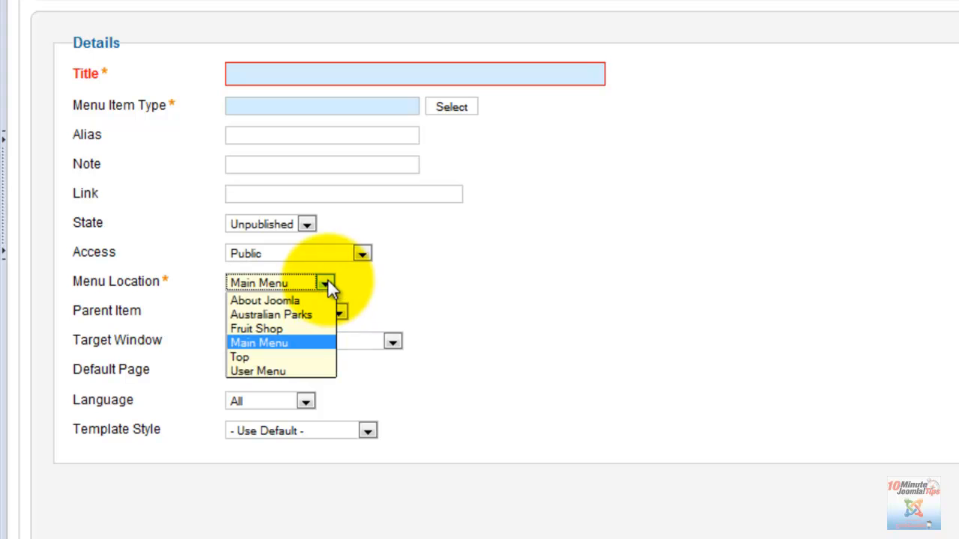
{"action": "mouse_move", "coordinate": [292, 314]}
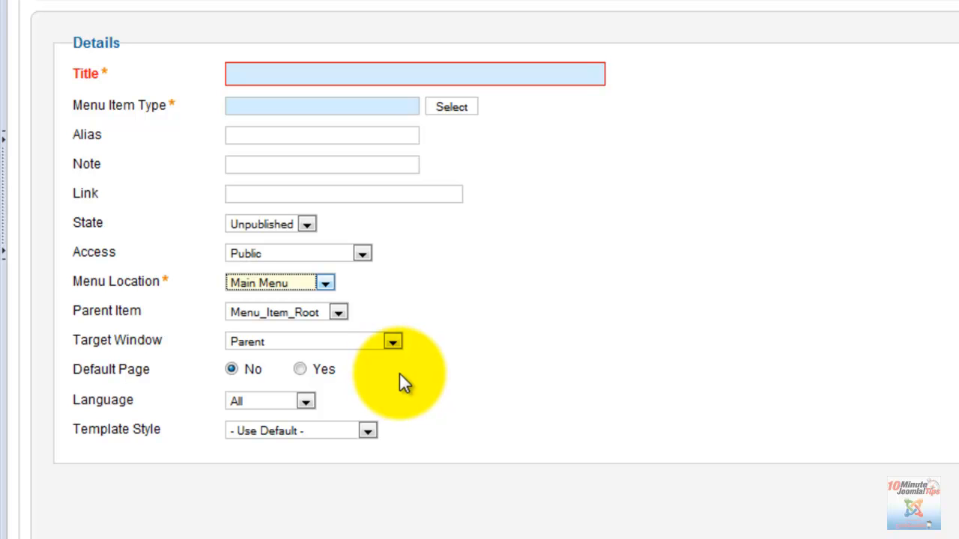
{"action": "mouse_move", "coordinate": [476, 325]}
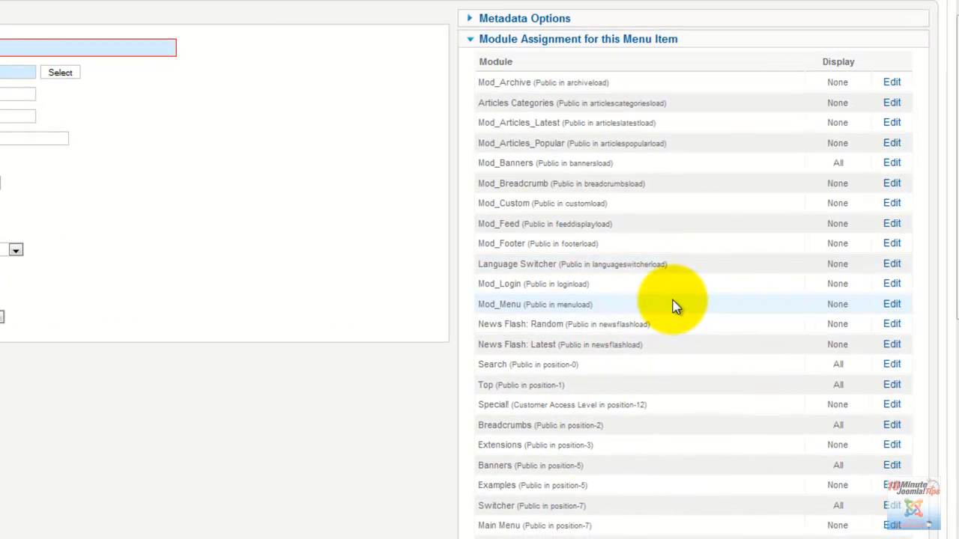
{"action": "mouse_move", "coordinate": [669, 285]}
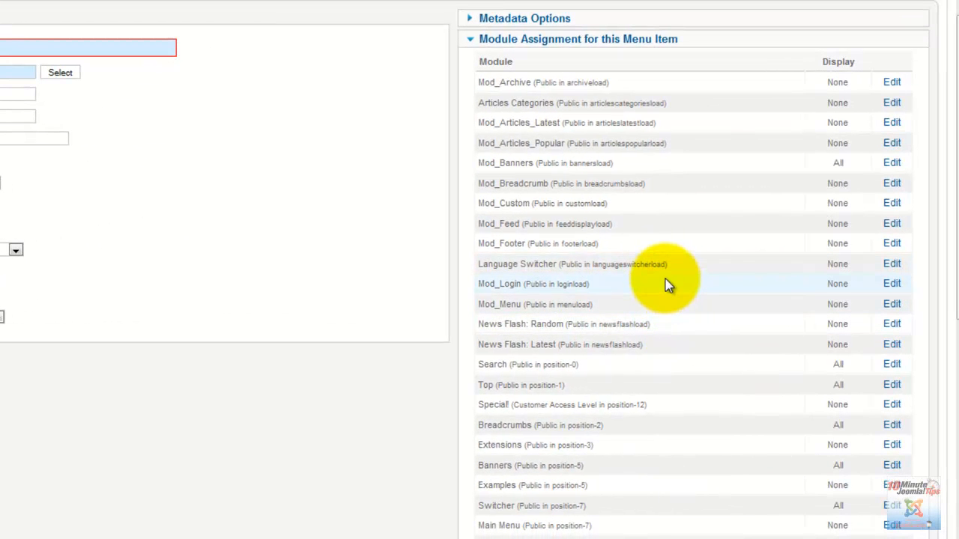
{"action": "mouse_move", "coordinate": [670, 269]}
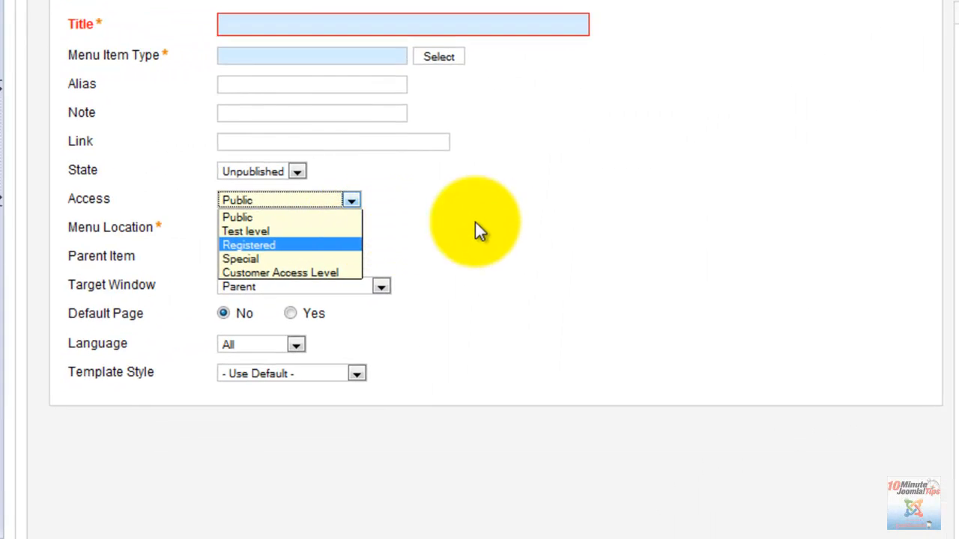
{"action": "left_click", "coordinate": [237, 217]}
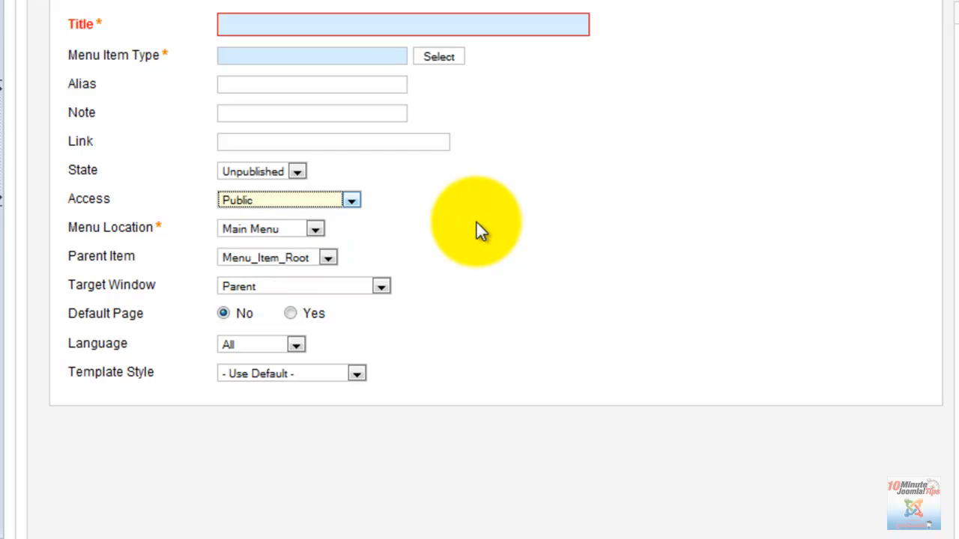
{"action": "mouse_move", "coordinate": [478, 251]}
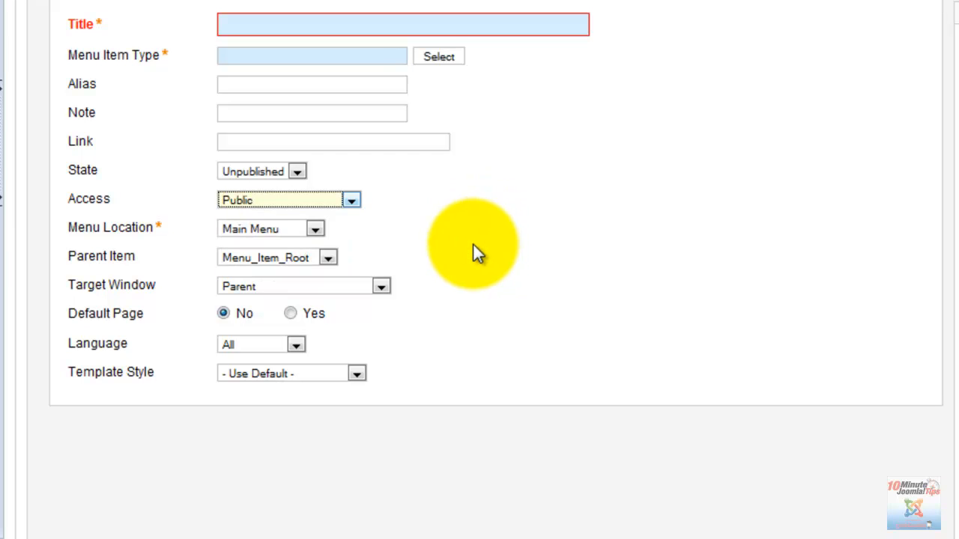
{"action": "mouse_move", "coordinate": [131, 318]}
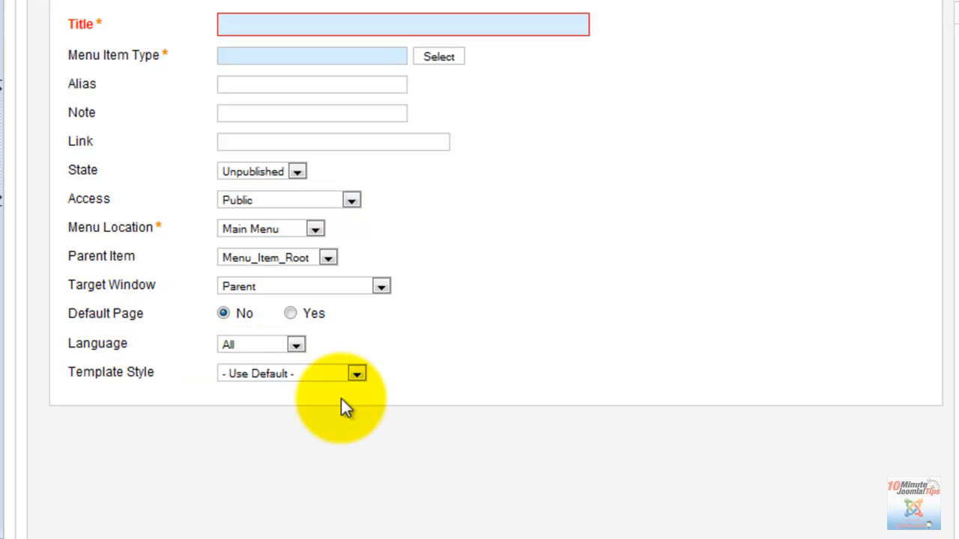
{"action": "left_click", "coordinate": [357, 373]}
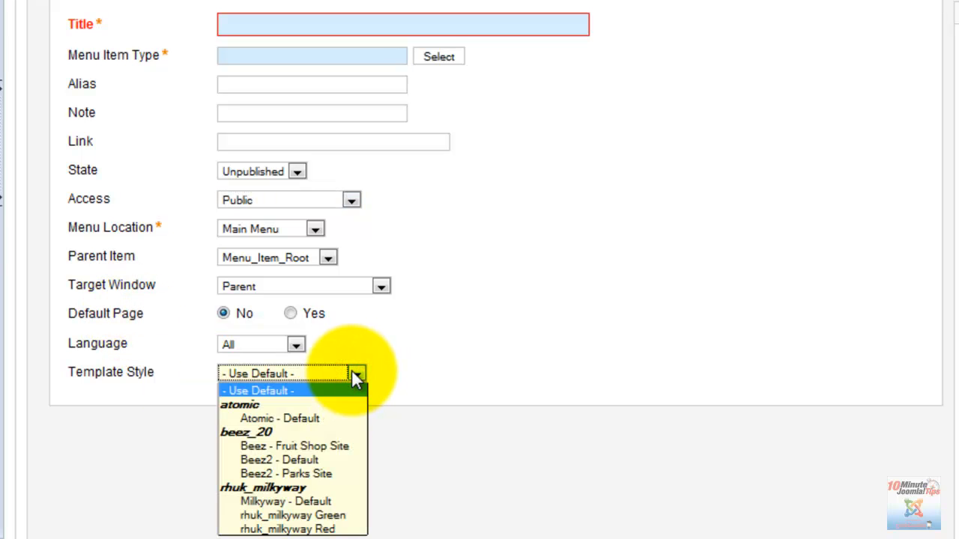
{"action": "mouse_move", "coordinate": [318, 501]}
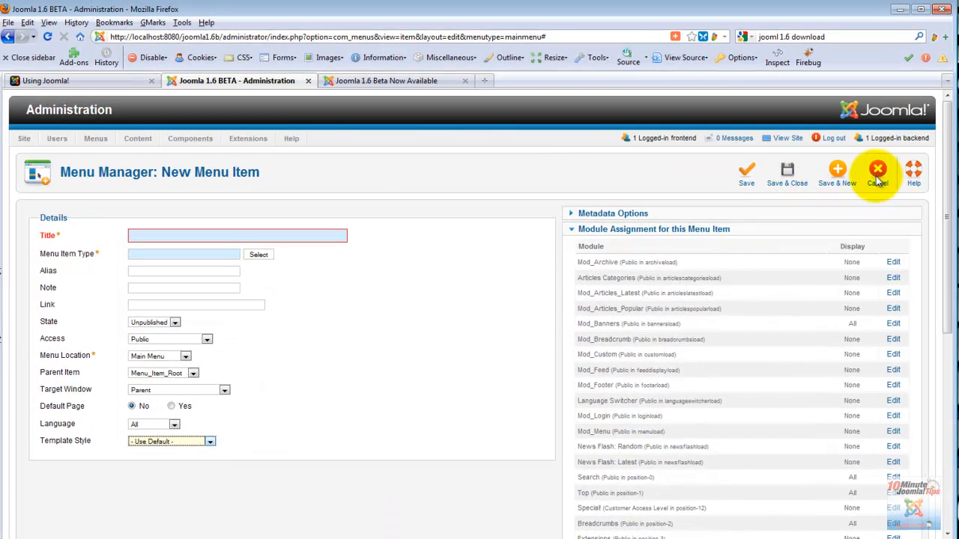
Step: Cancel the new menu item and go to Content > Article Manager
{"action": "left_click", "coordinate": [878, 169]}
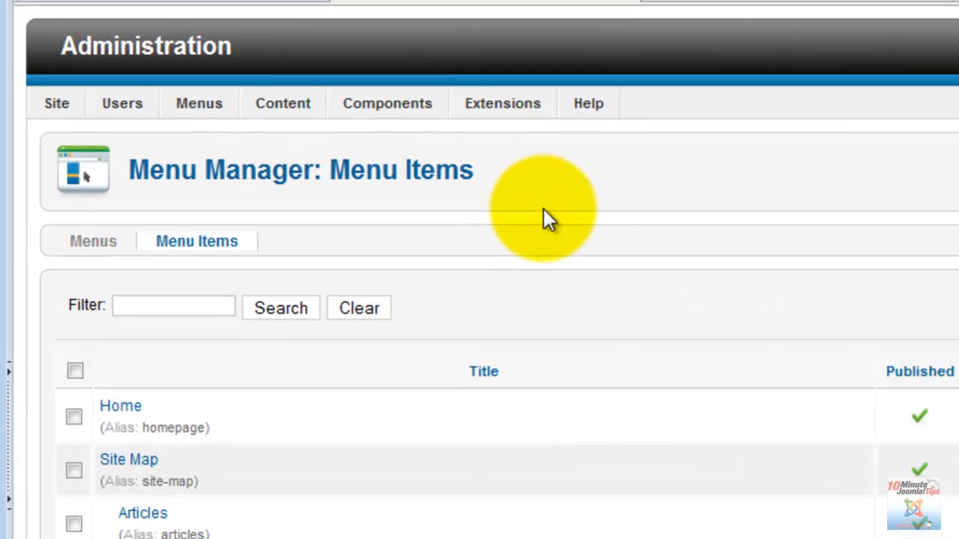
{"action": "left_click", "coordinate": [286, 103]}
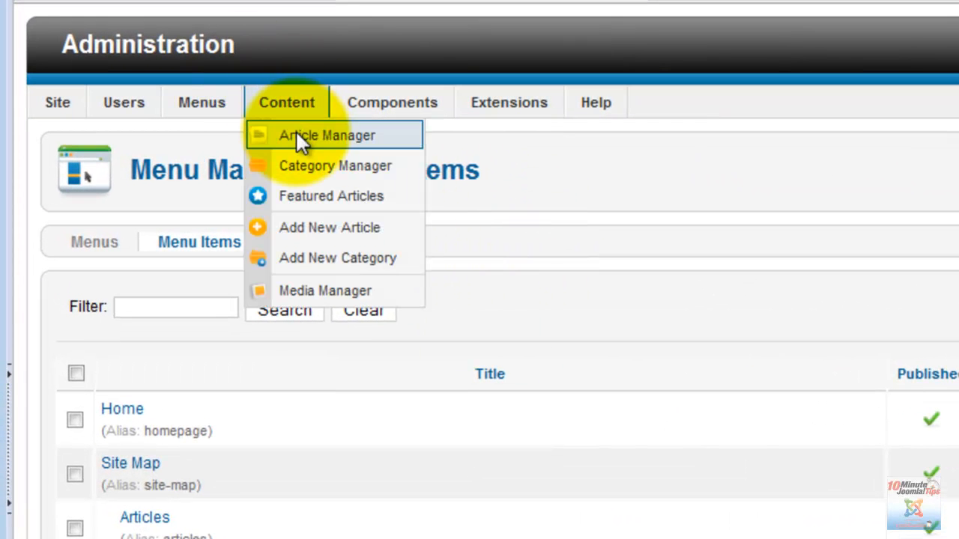
{"action": "left_click", "coordinate": [327, 136]}
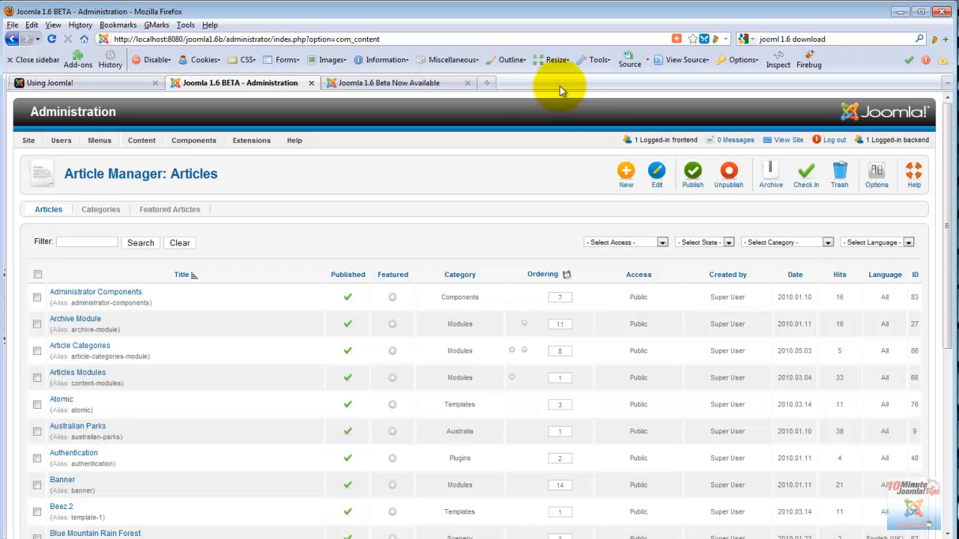
{"action": "mouse_move", "coordinate": [594, 98]}
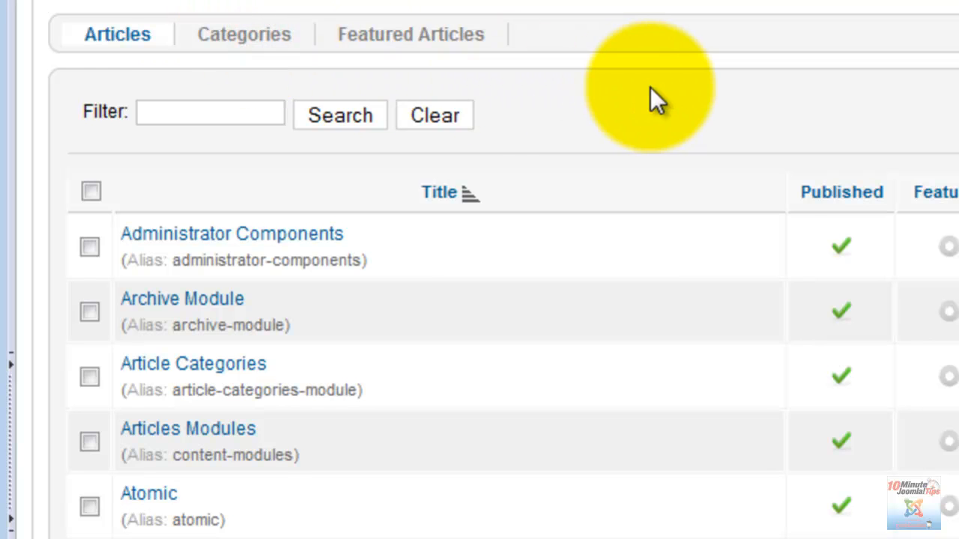
Step: Switch to the Categories sub-tab and scroll the nested Sample Data-Content tree
{"action": "left_click", "coordinate": [243, 33]}
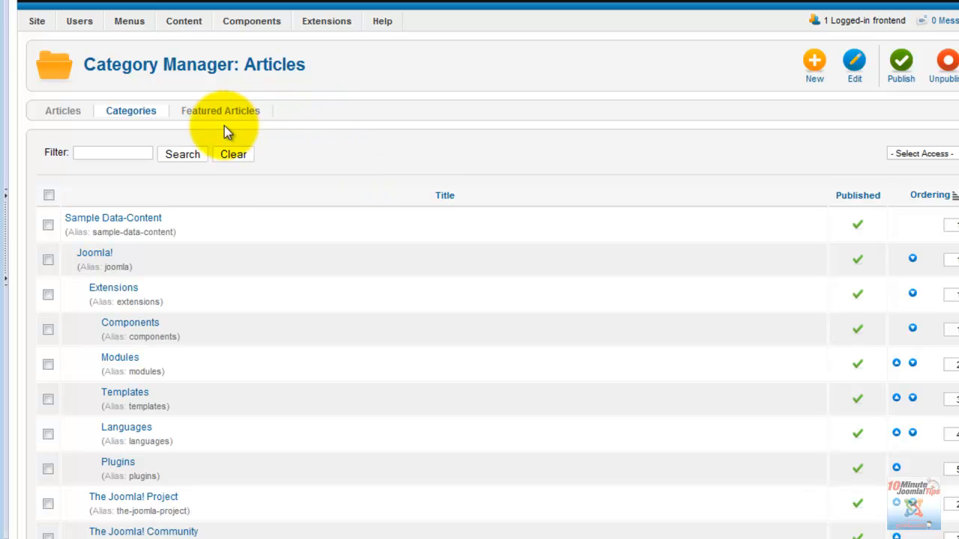
{"action": "mouse_move", "coordinate": [299, 126]}
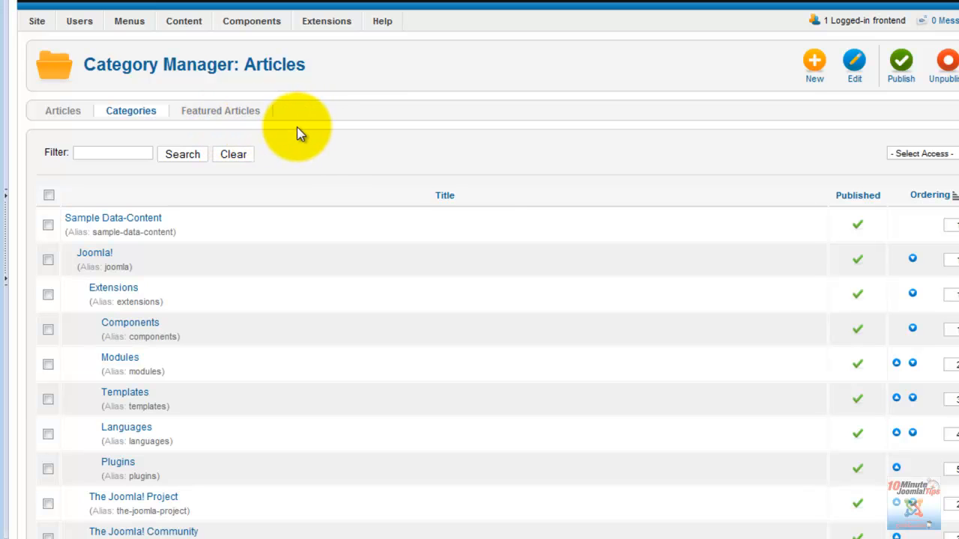
{"action": "mouse_move", "coordinate": [347, 141]}
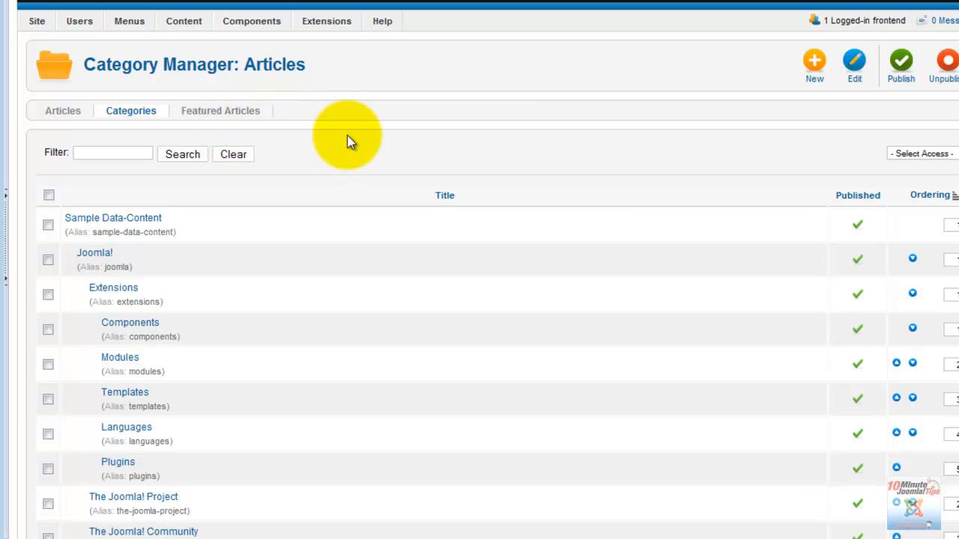
{"action": "scroll", "scroll_direction": "down", "scroll_amount": 3}
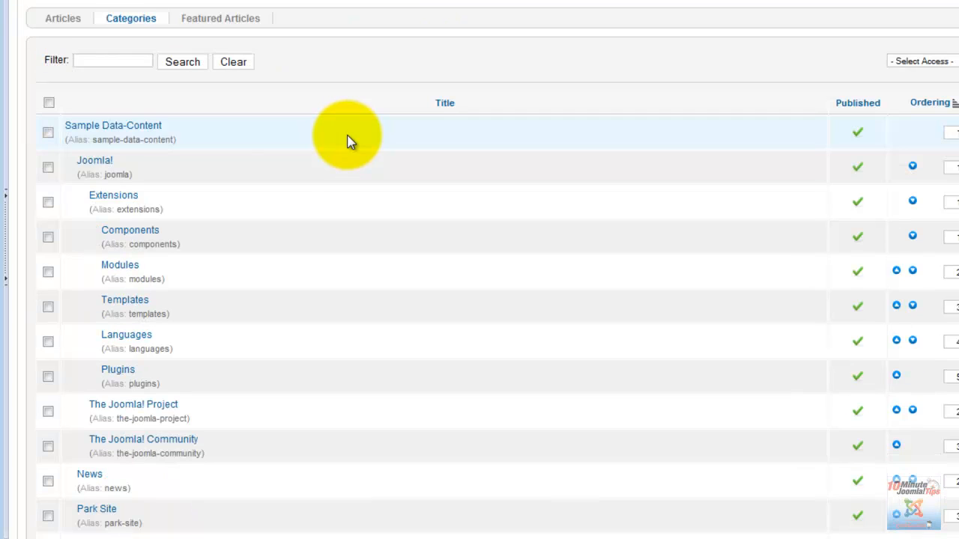
{"action": "mouse_move", "coordinate": [291, 170]}
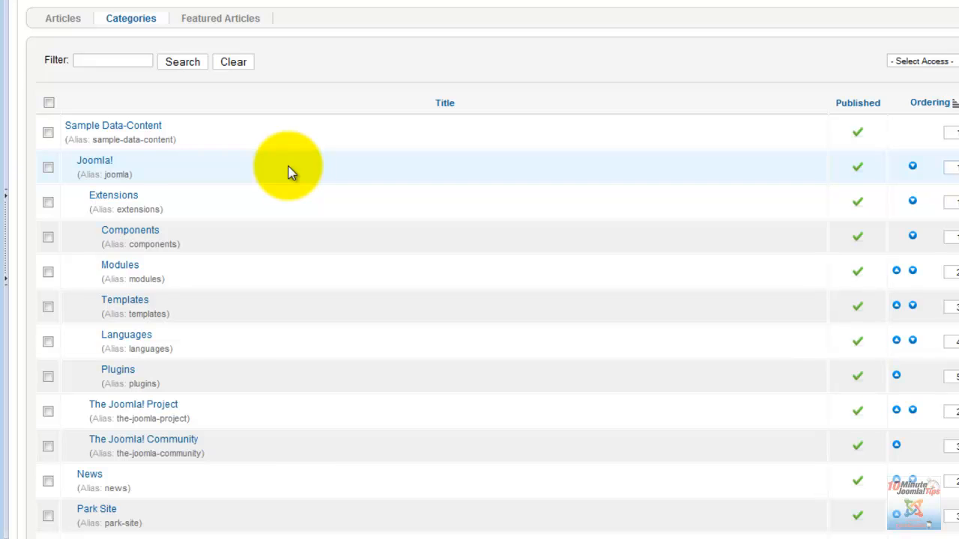
{"action": "mouse_move", "coordinate": [81, 135]}
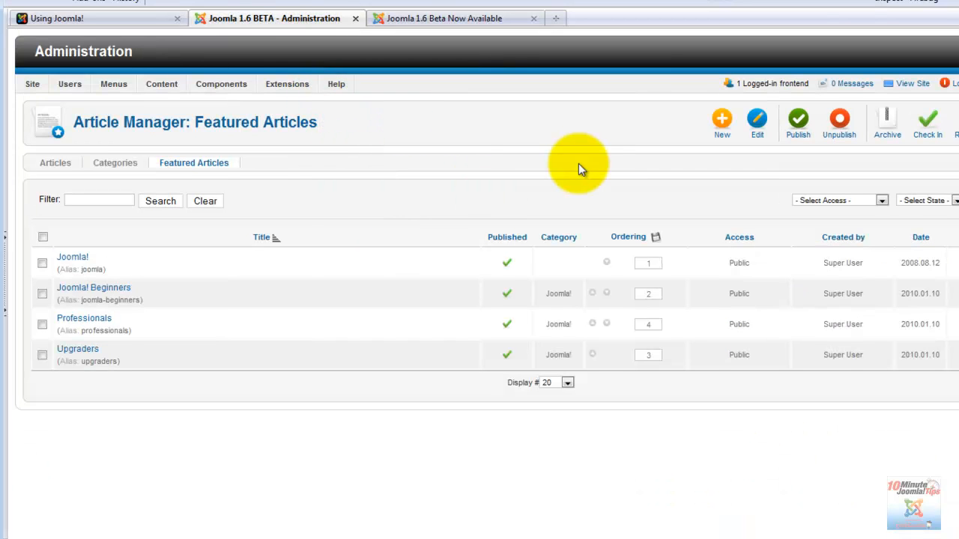
{"action": "mouse_move", "coordinate": [375, 176]}
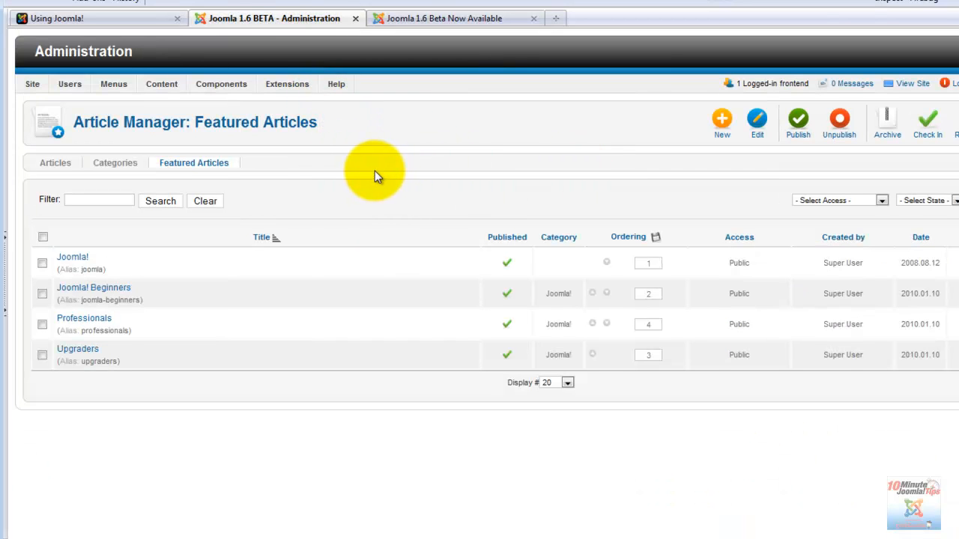